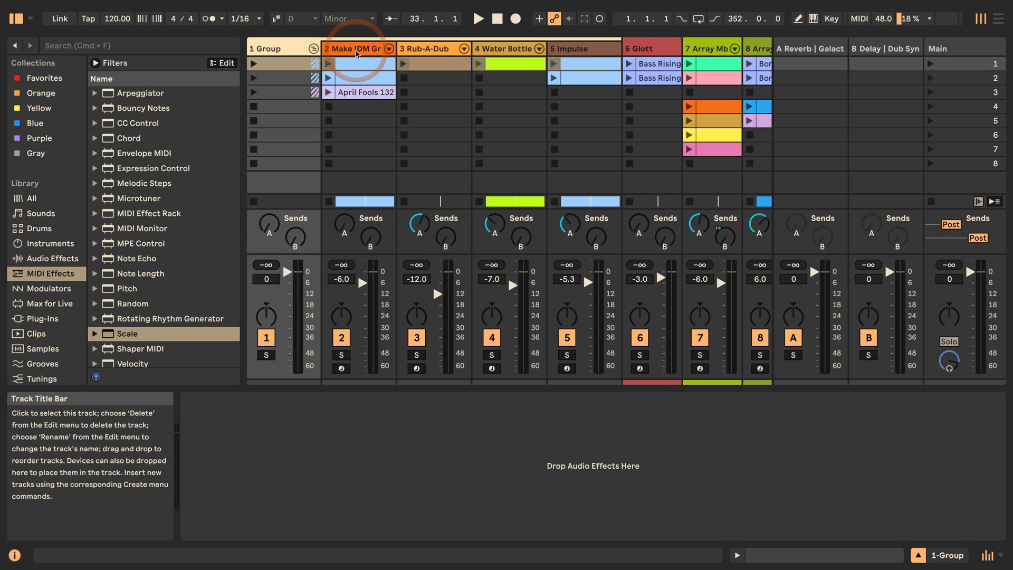
Write the info text "too muddy, needs more reverb" on the Make IDM Great Again track
{"action": "right_click", "coordinate": [354, 48]}
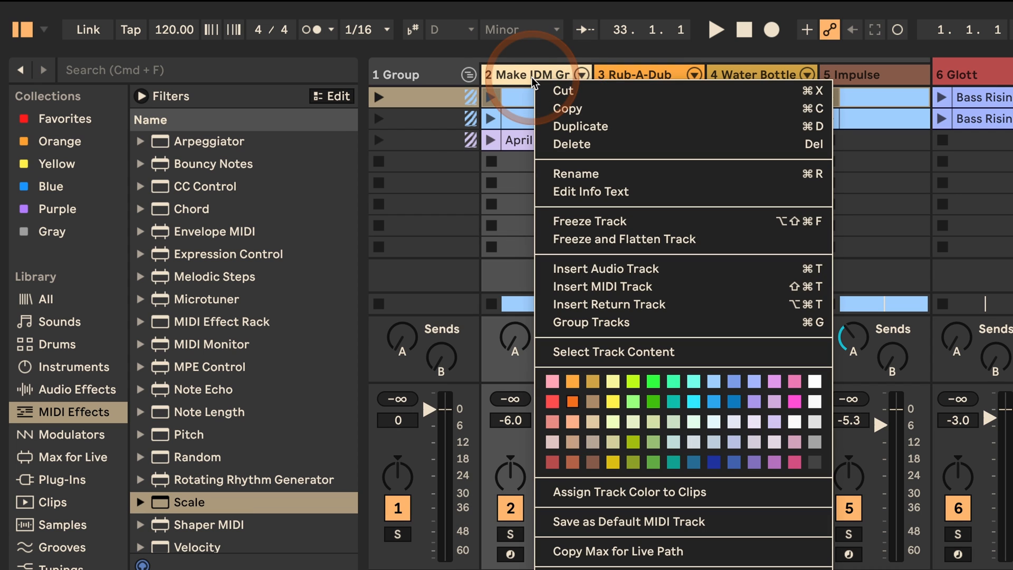
{"action": "mouse_move", "coordinate": [598, 197]}
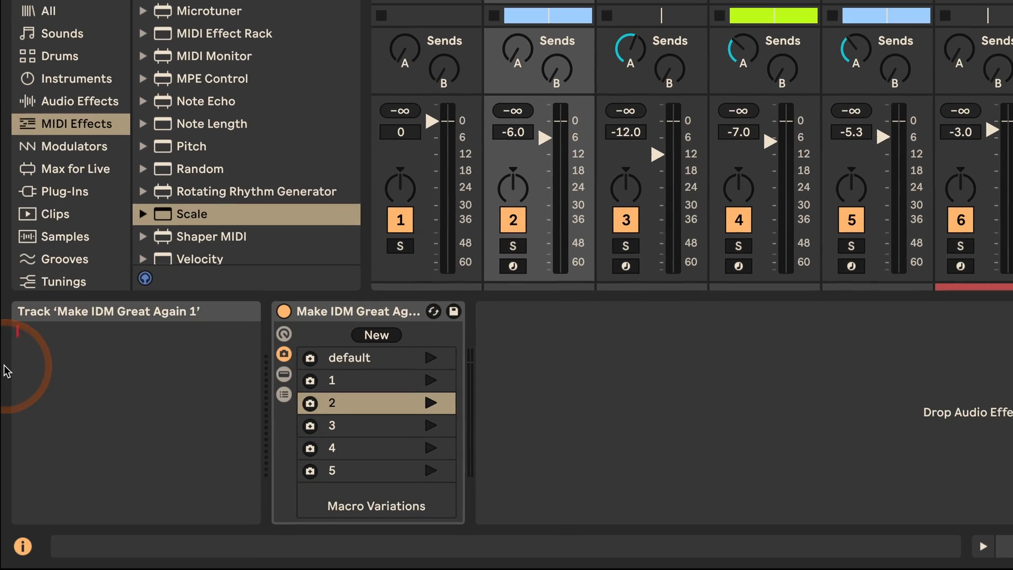
{"action": "type", "text": "too muddy"}
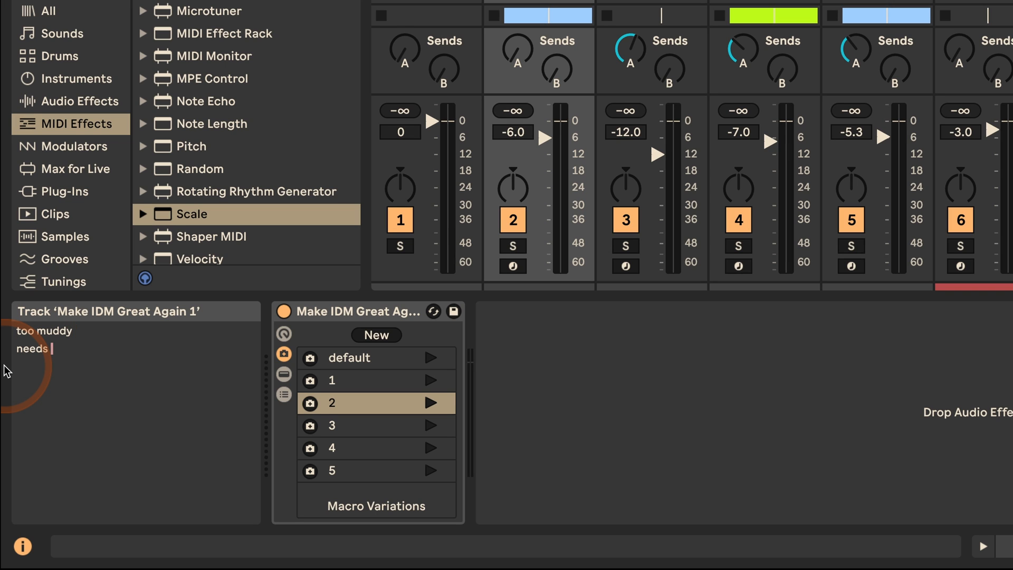
{"action": "type", "text": "more reverb"}
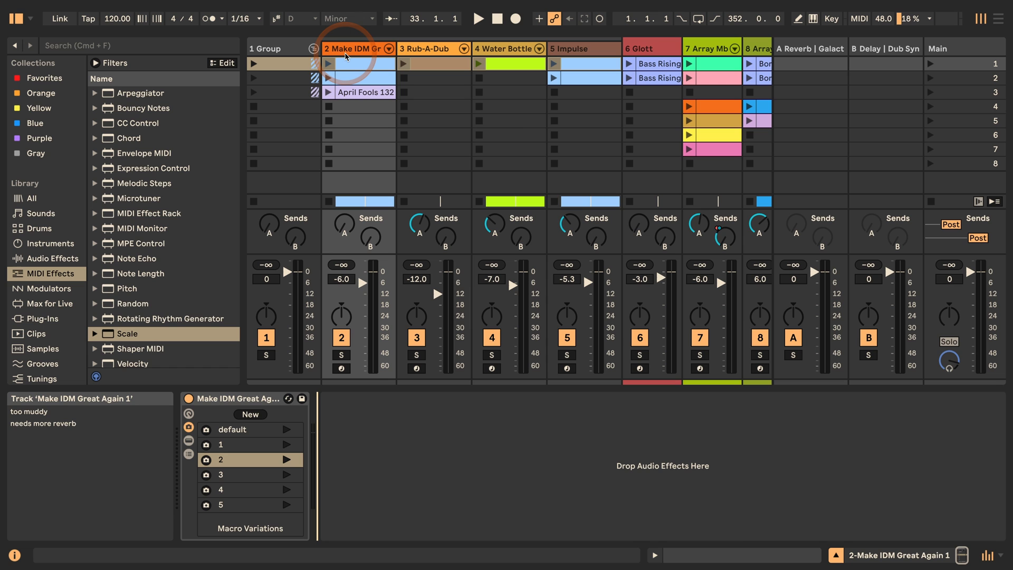
{"action": "right_click", "coordinate": [265, 49]}
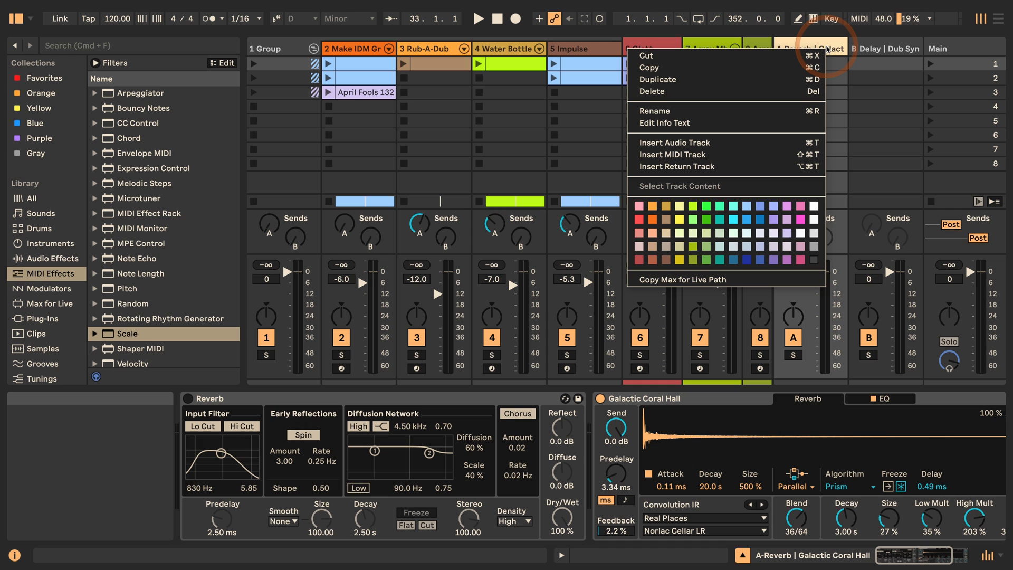
{"action": "mouse_move", "coordinate": [880, 55]}
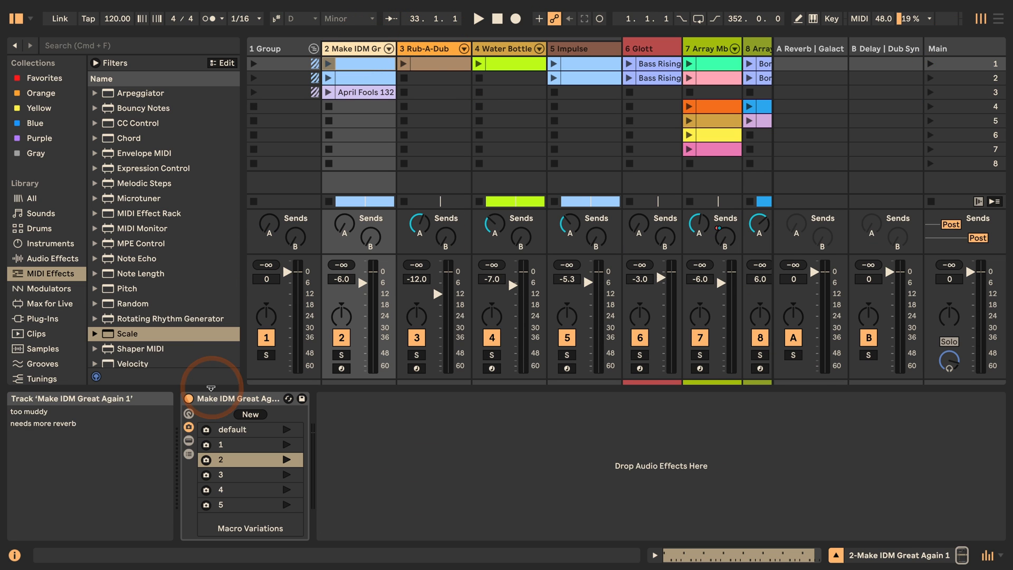
Show the context menu with Edit Info Text for the track's device rack
{"action": "right_click", "coordinate": [230, 398]}
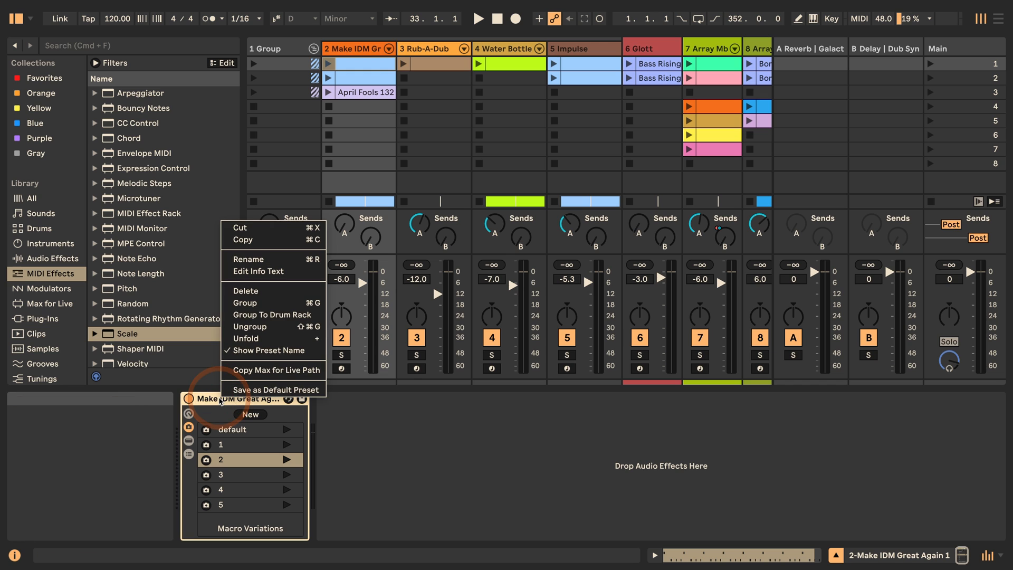
{"action": "mouse_move", "coordinate": [268, 276]}
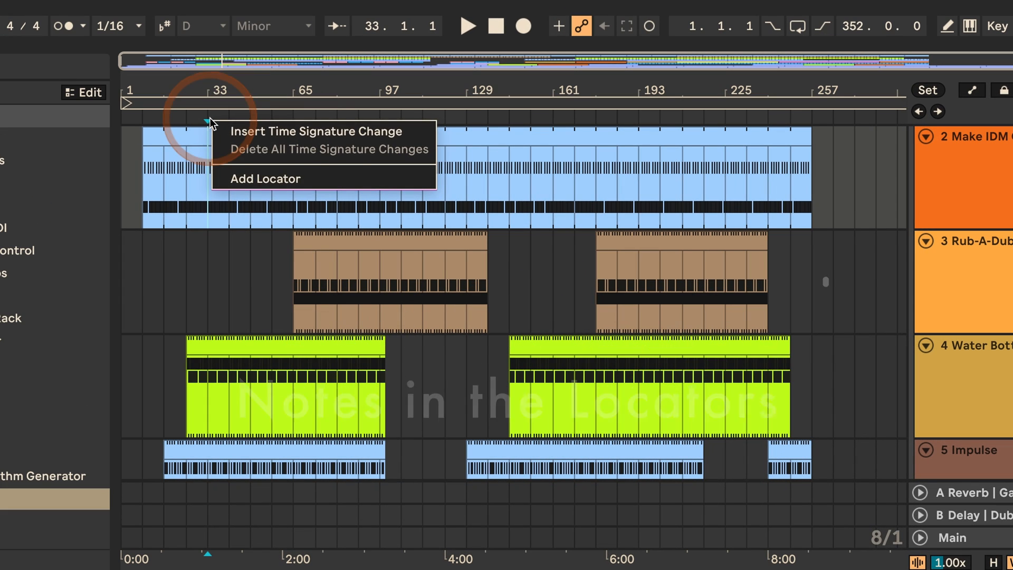
Add a locator near bar 33 named "add riser"
{"action": "left_click", "coordinate": [265, 179]}
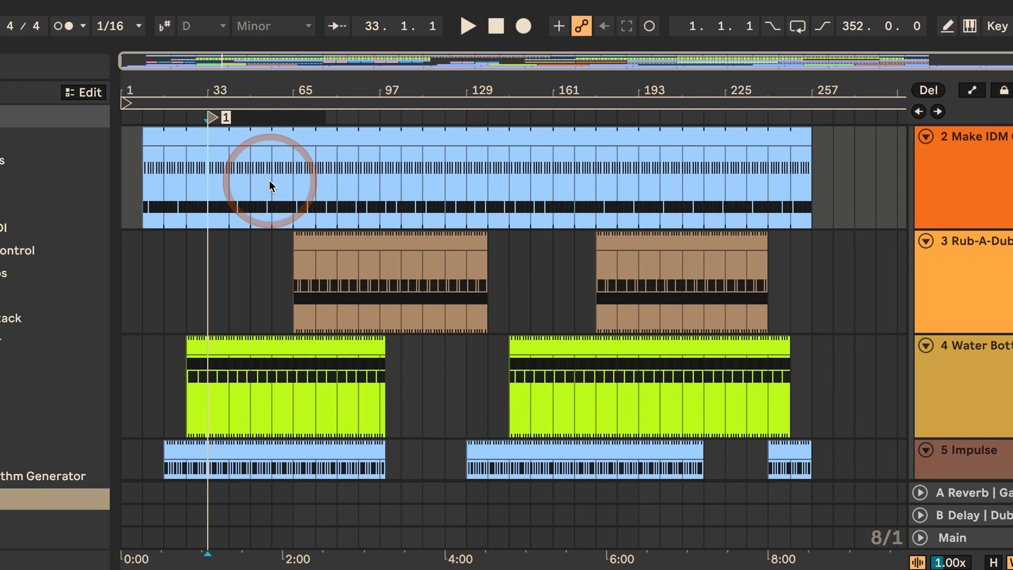
{"action": "type", "text": "add riser"}
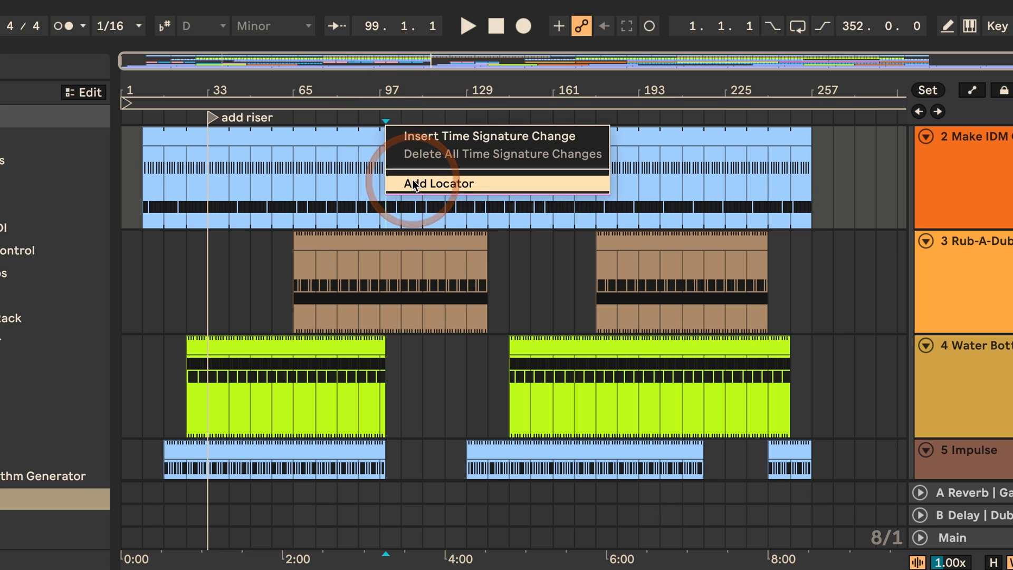
Add a locator near bar 97 named "insert extra part Amin"
{"action": "left_click", "coordinate": [437, 183]}
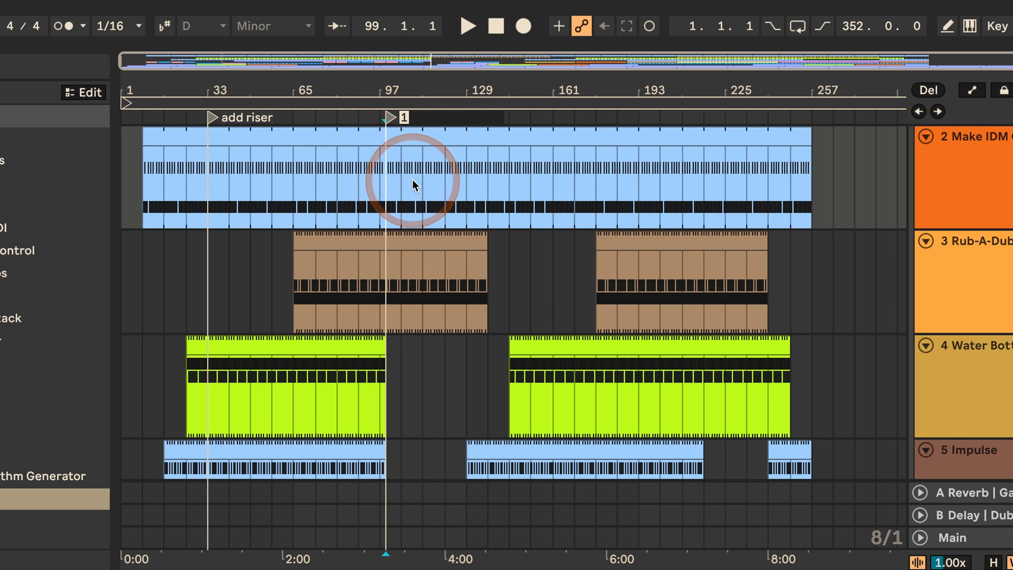
{"action": "type", "text": "insert"}
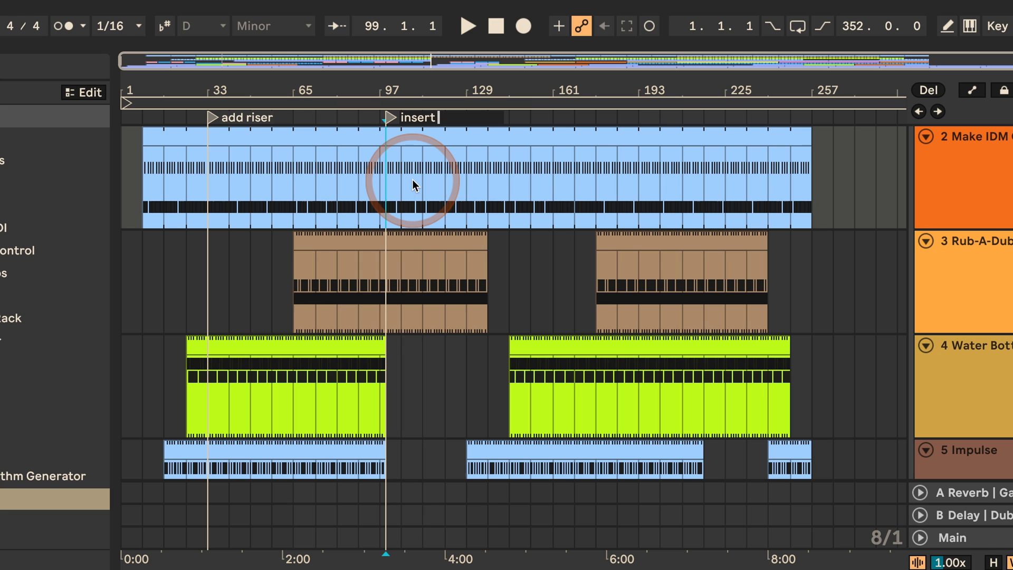
{"action": "type", "text": "extra part"}
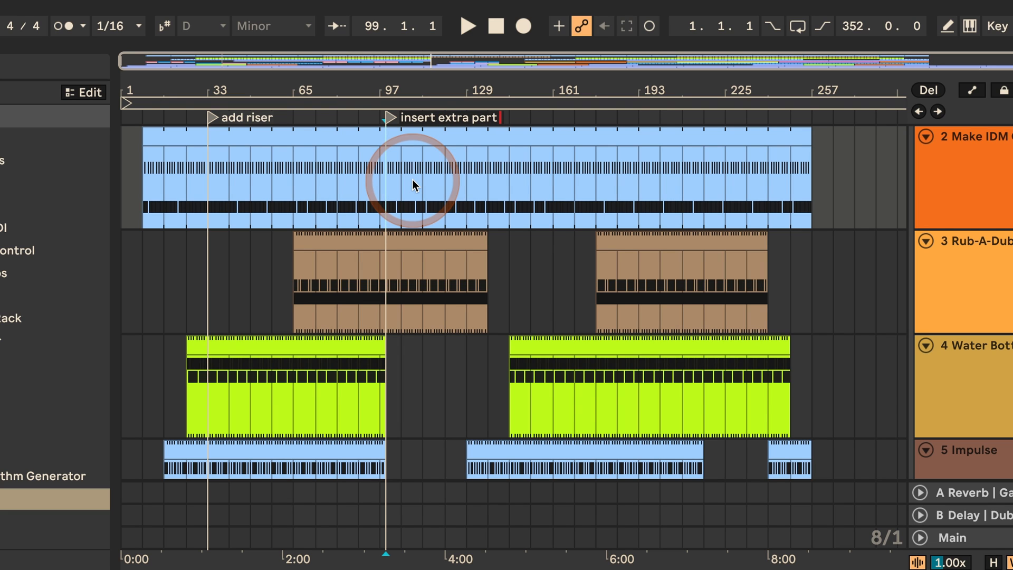
{"action": "type", "text": "Ar"}
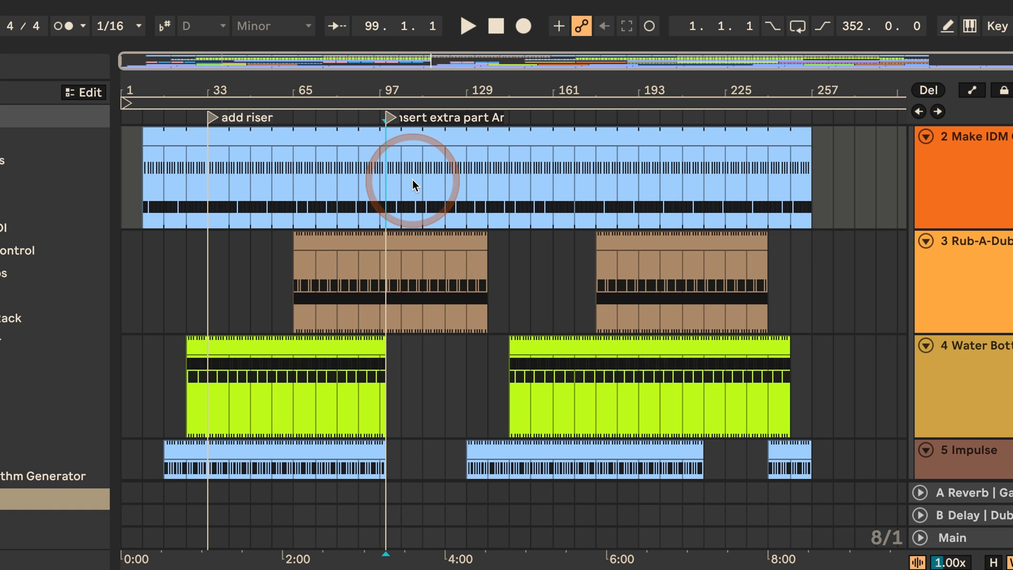
{"action": "type", "text": "min"}
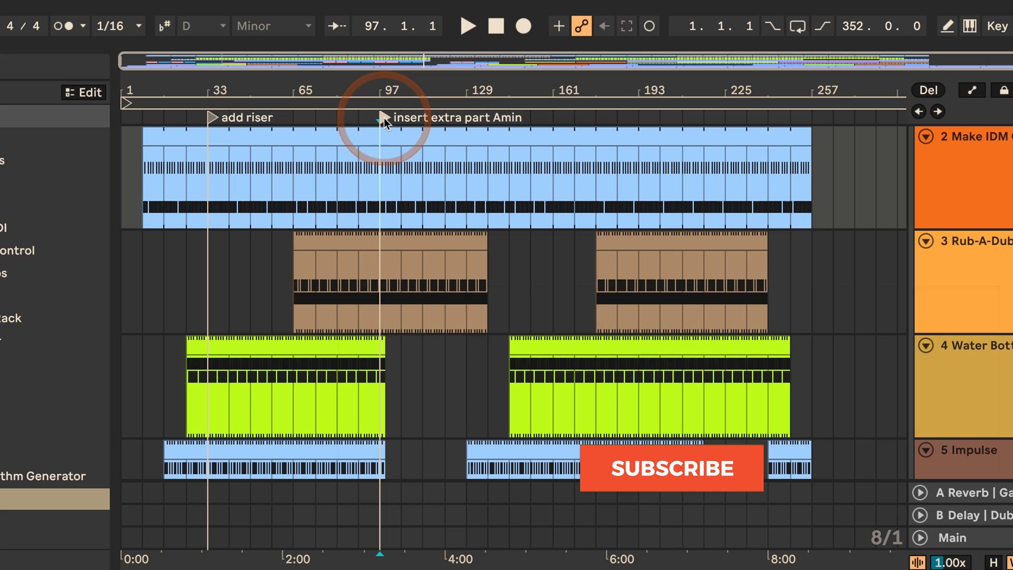
{"action": "left_click", "coordinate": [669, 468]}
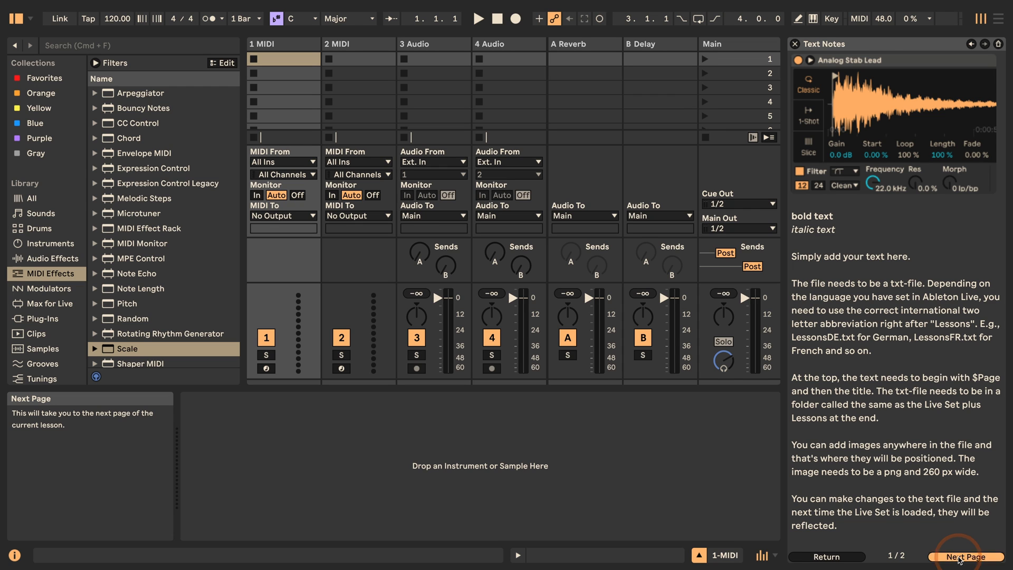
Browse to the next page of the custom Text Notes lesson
{"action": "left_click", "coordinate": [968, 557]}
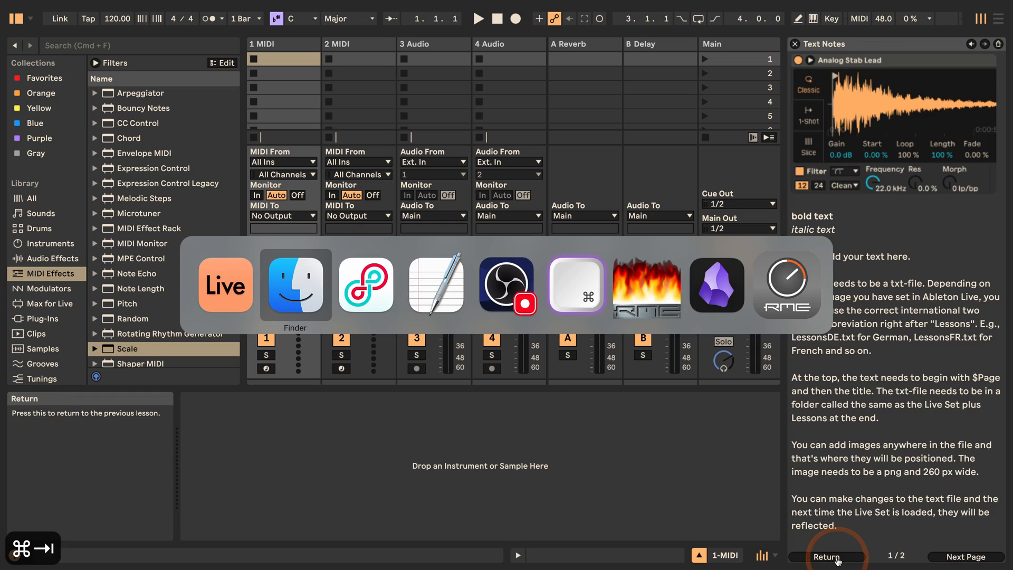
Switch to Finder's Text Notes Project folder and select the Text Notes Lessons folder
{"action": "left_click", "coordinate": [295, 285]}
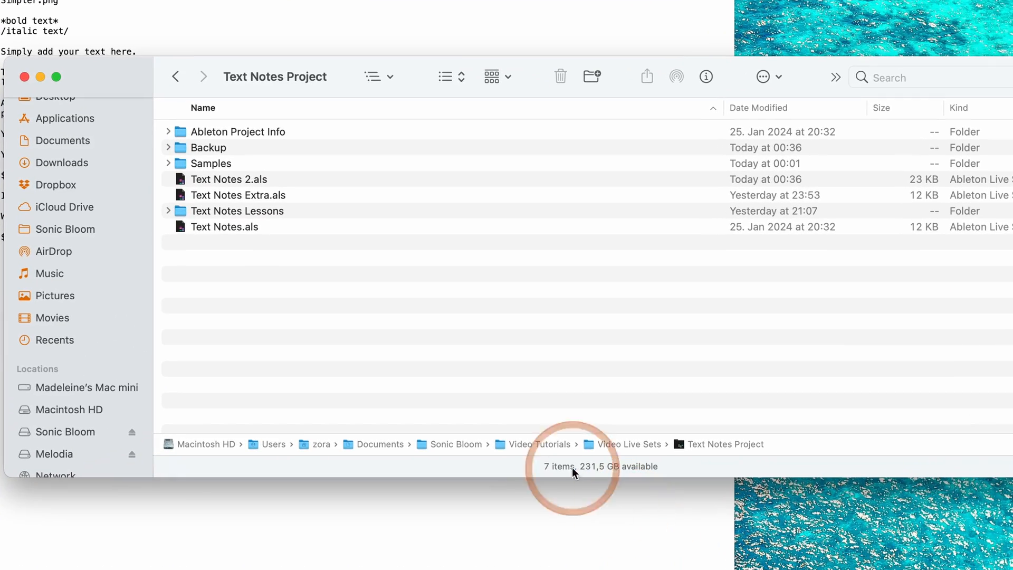
{"action": "mouse_move", "coordinate": [284, 280]}
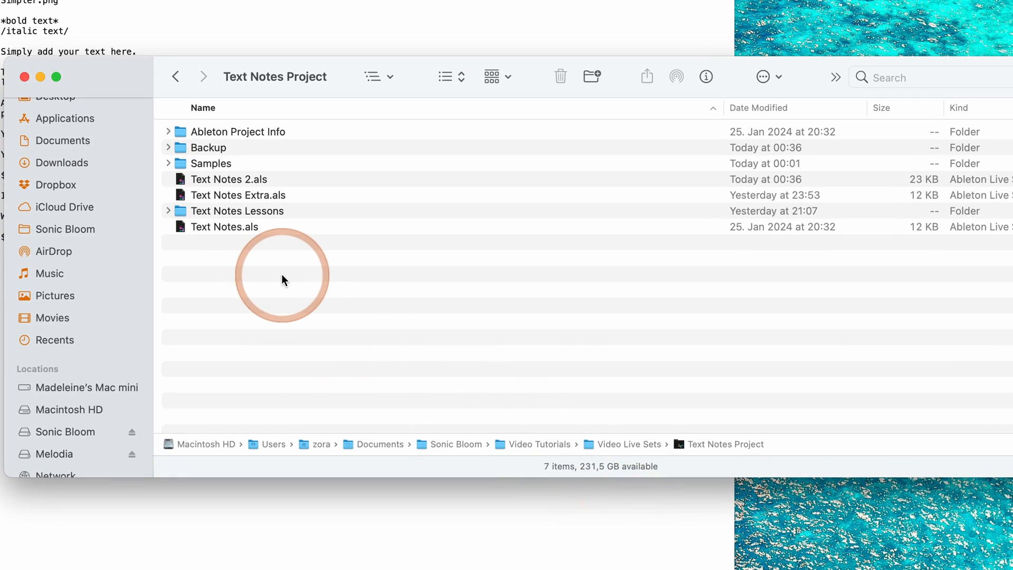
{"action": "mouse_move", "coordinate": [287, 280]}
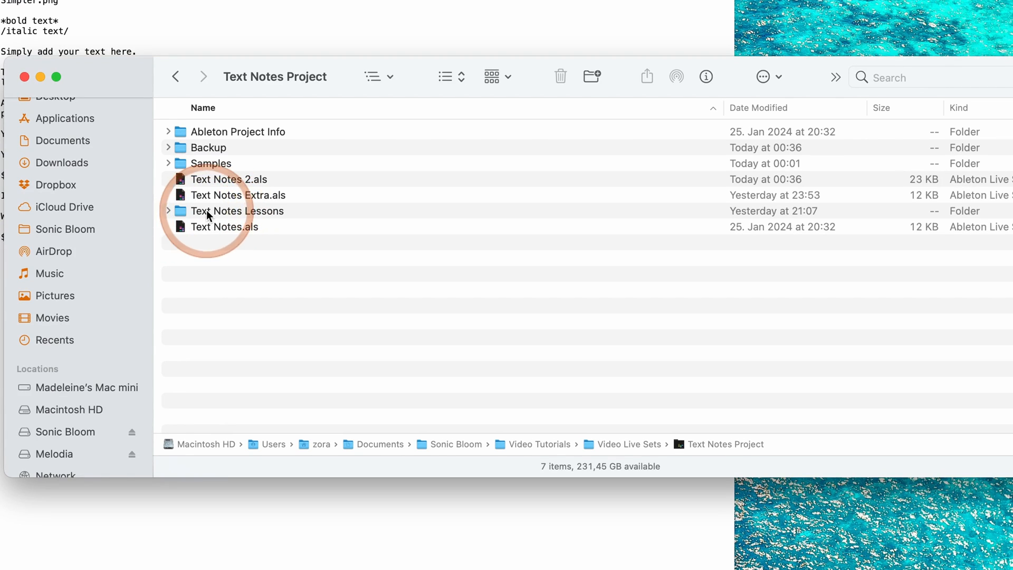
{"action": "left_click", "coordinate": [236, 211]}
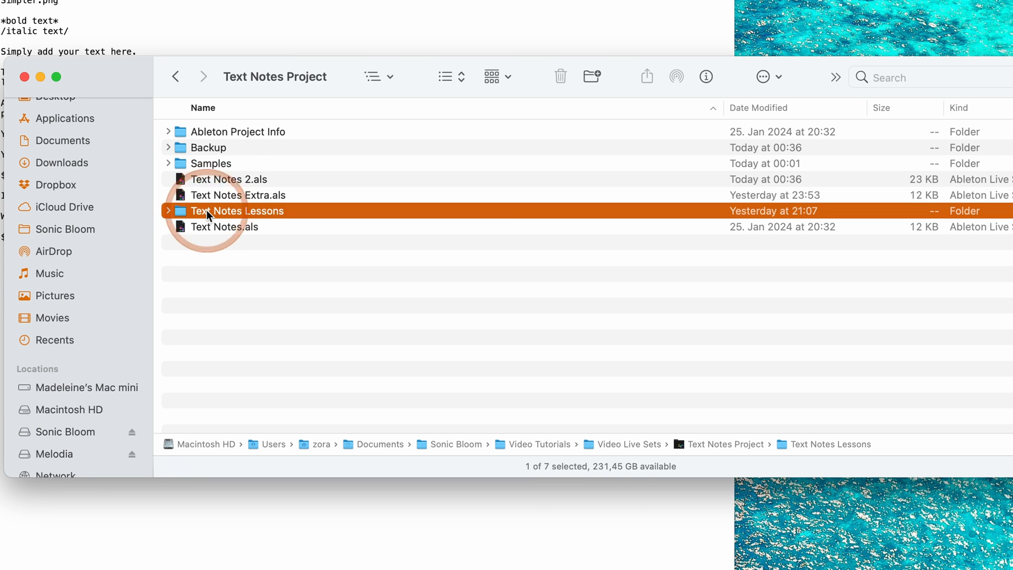
Enter the Text Notes Lessons folder holding LessonsEN.txt and Simpler.png
{"action": "double_click", "coordinate": [236, 210]}
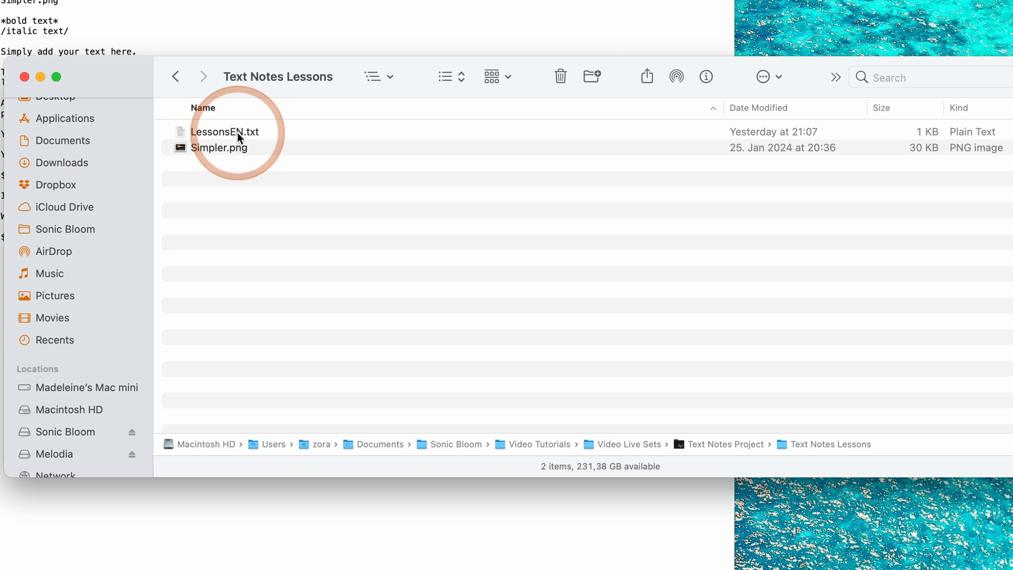
{"action": "mouse_move", "coordinate": [253, 138]}
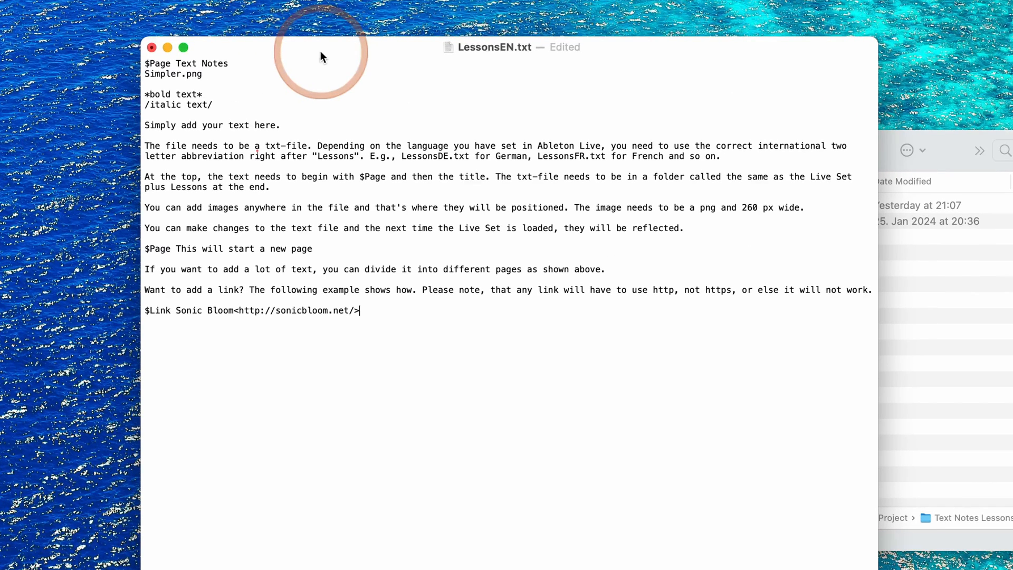
{"action": "mouse_move", "coordinate": [150, 64]}
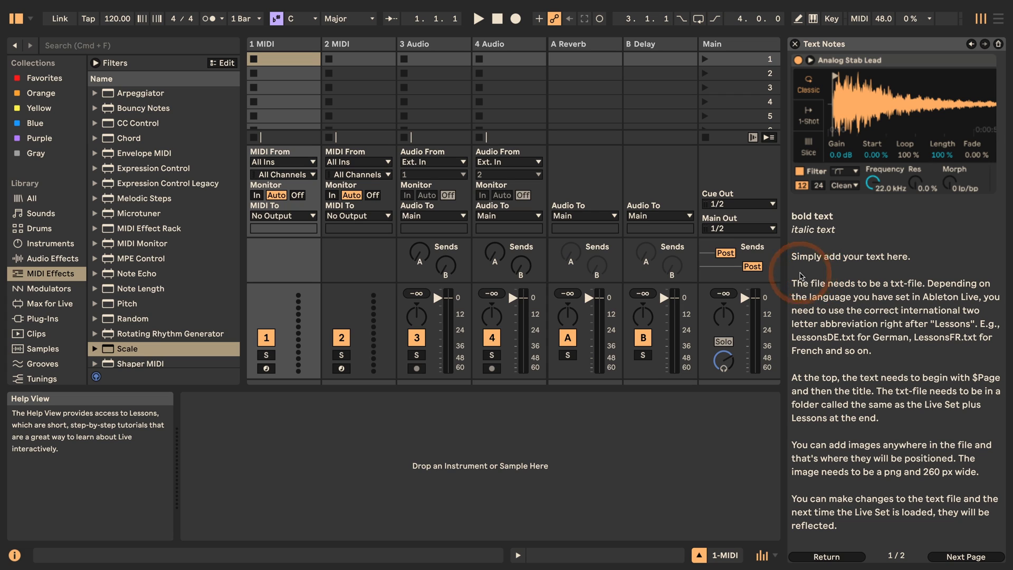
{"action": "mouse_move", "coordinate": [802, 275]}
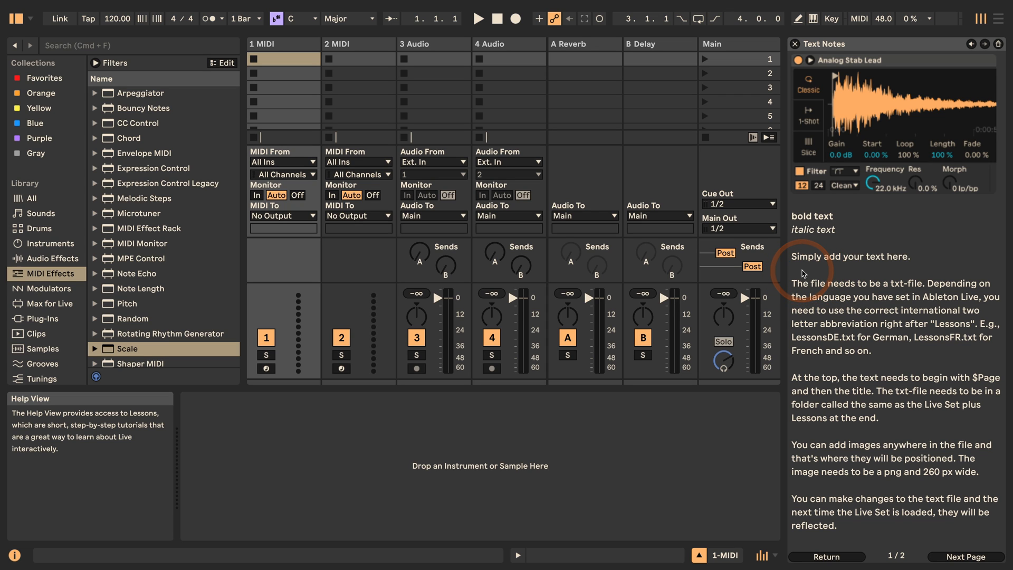
Bring up the app switcher to leave Live's rendered Text Notes lesson
{"action": "key", "text": "cmd+tab"}
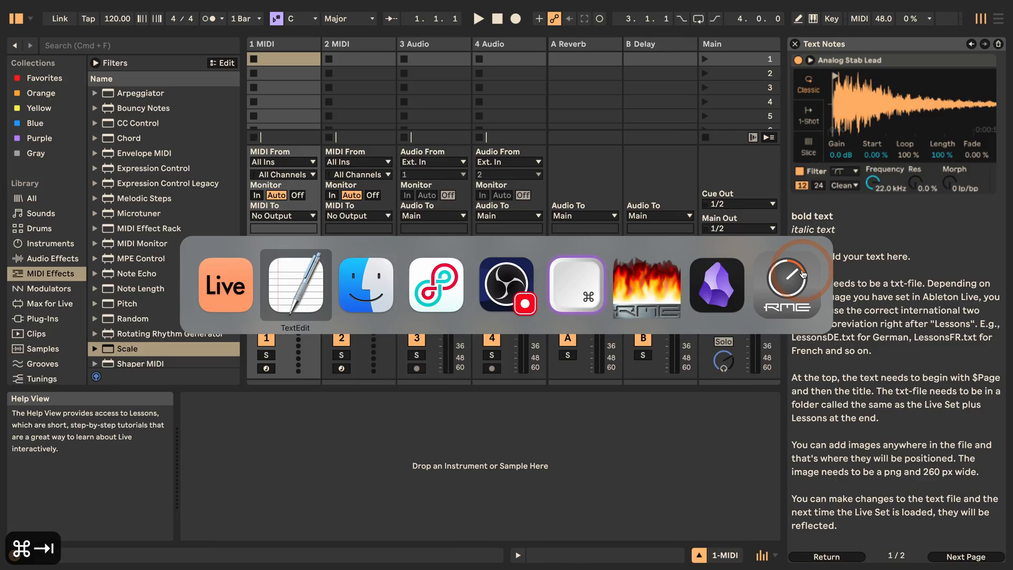
Return to LessonsEN.txt in TextEdit, focused near the $Link Sonic Bloom line
{"action": "left_click", "coordinate": [296, 285]}
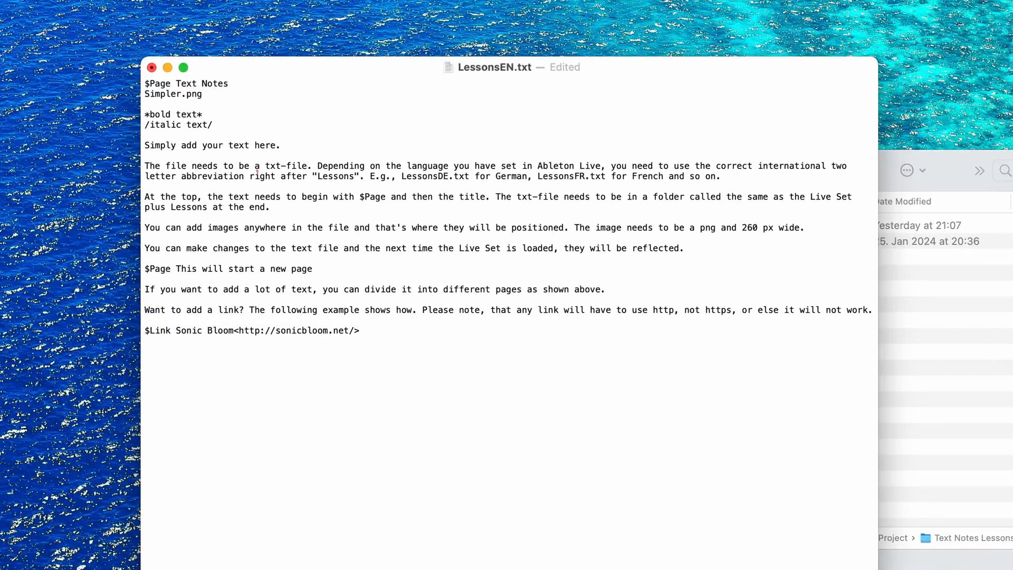
{"action": "left_click", "coordinate": [279, 283]}
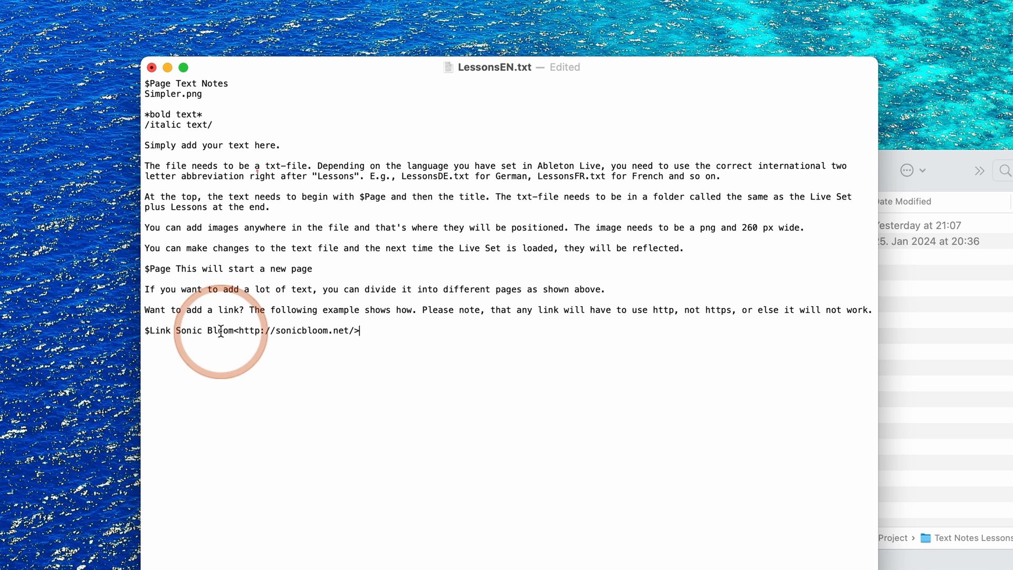
{"action": "mouse_move", "coordinate": [366, 330]}
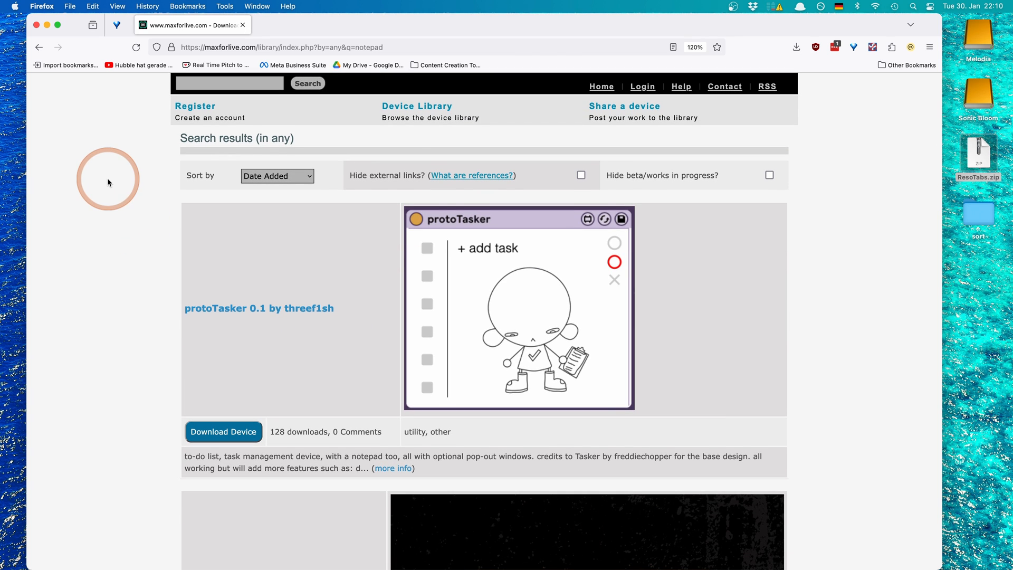
Scroll the notepad device results from protoTasker past Tasker and Ben Soma Notepad to NOOTNOOTPAD
{"action": "scroll", "scroll_direction": "down", "scroll_amount": 3}
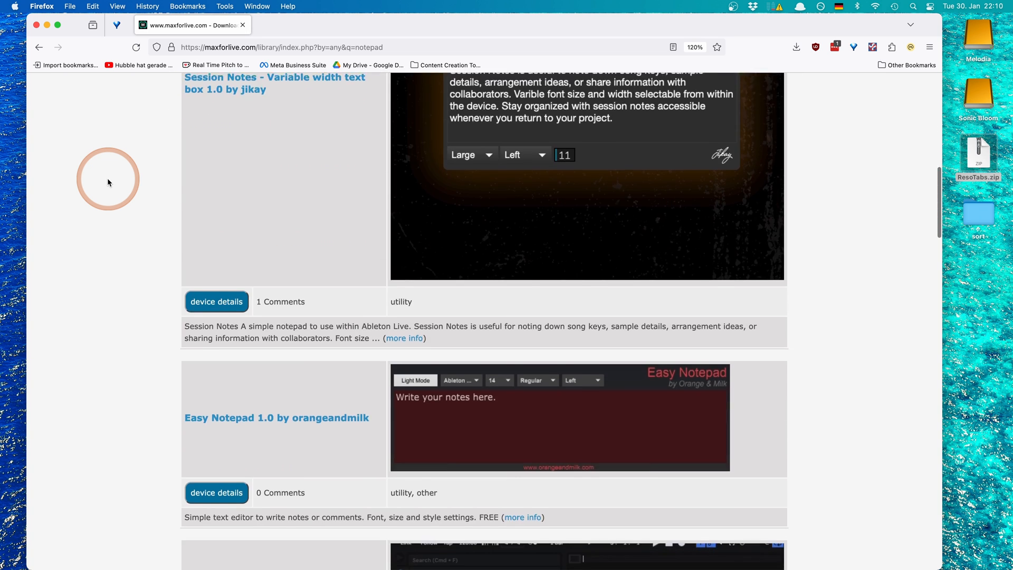
{"action": "scroll", "scroll_direction": "down", "scroll_amount": 3}
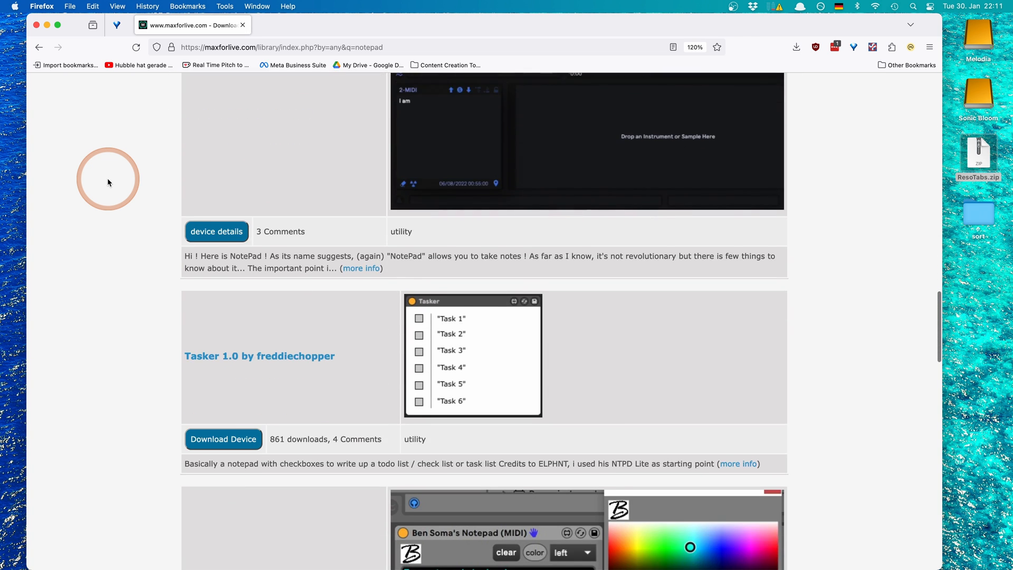
{"action": "scroll", "scroll_direction": "down", "scroll_amount": 3}
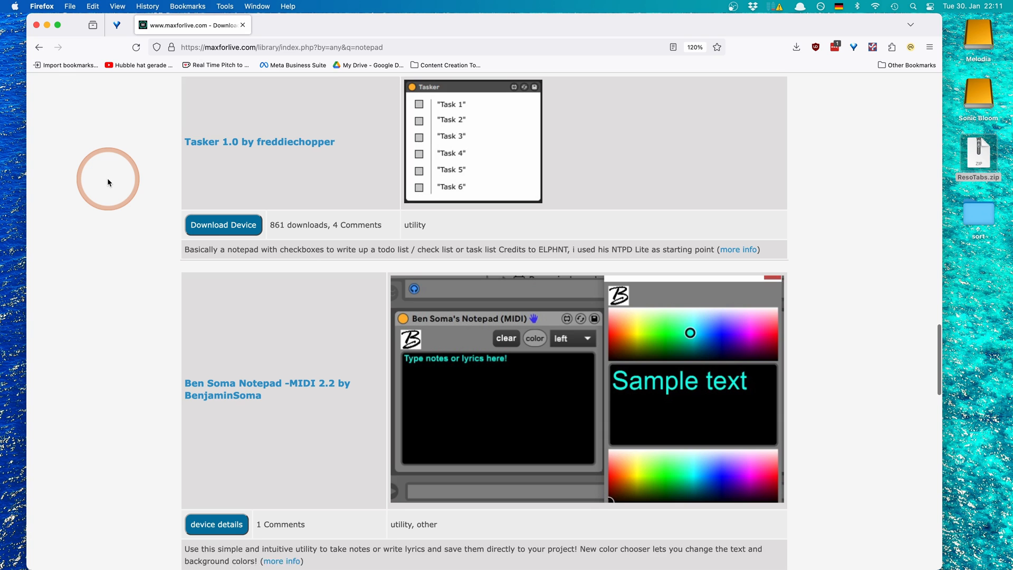
{"action": "scroll", "scroll_direction": "down", "scroll_amount": 3}
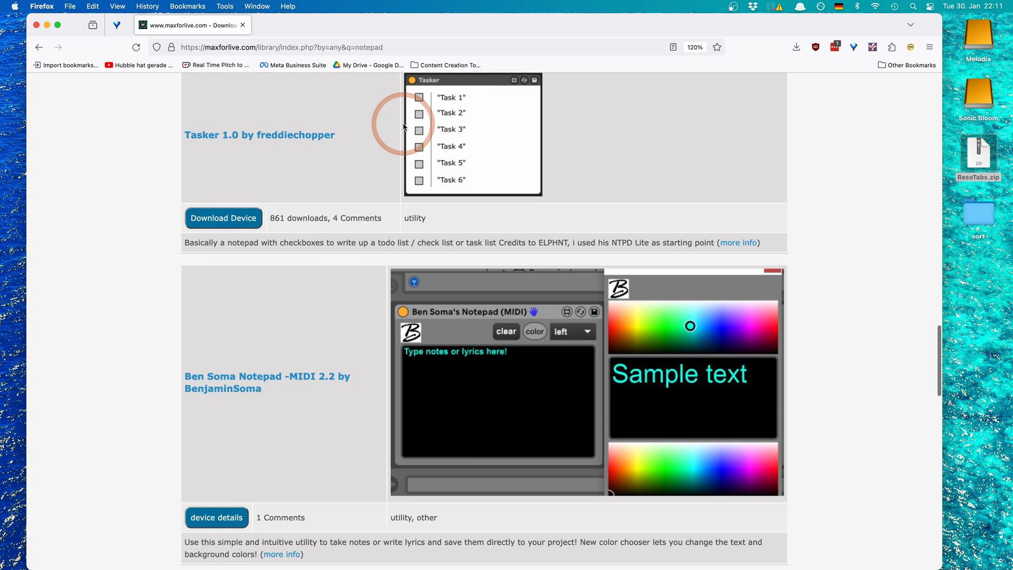
{"action": "scroll", "scroll_direction": "down", "scroll_amount": 3}
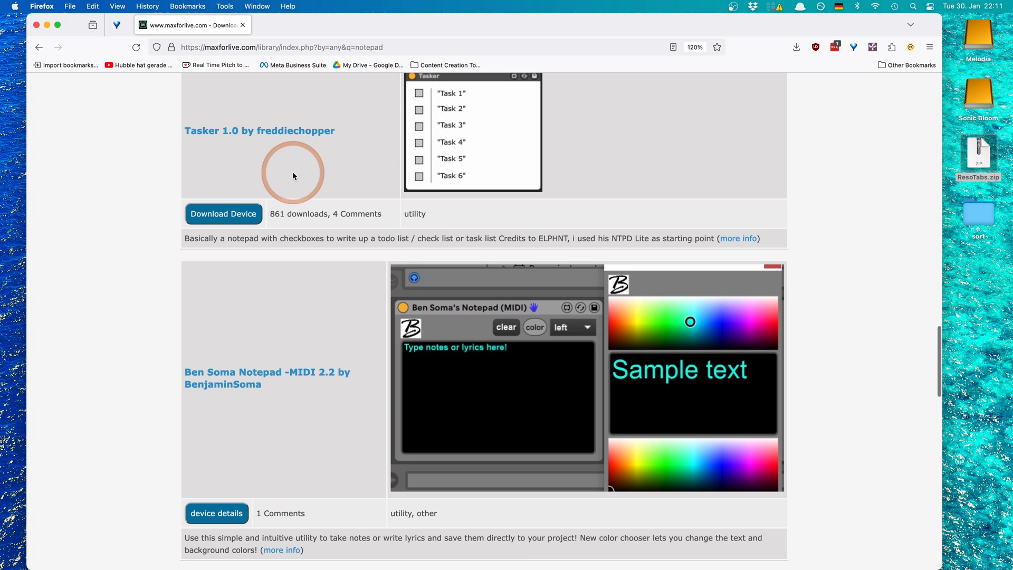
{"action": "scroll", "scroll_direction": "down", "scroll_amount": 3}
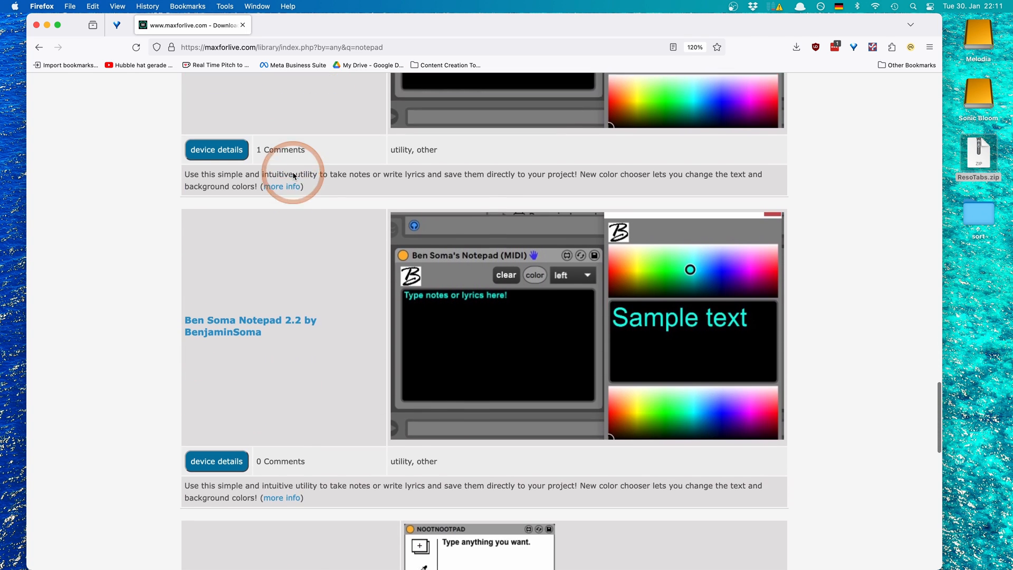
{"action": "scroll", "scroll_direction": "down", "scroll_amount": 3}
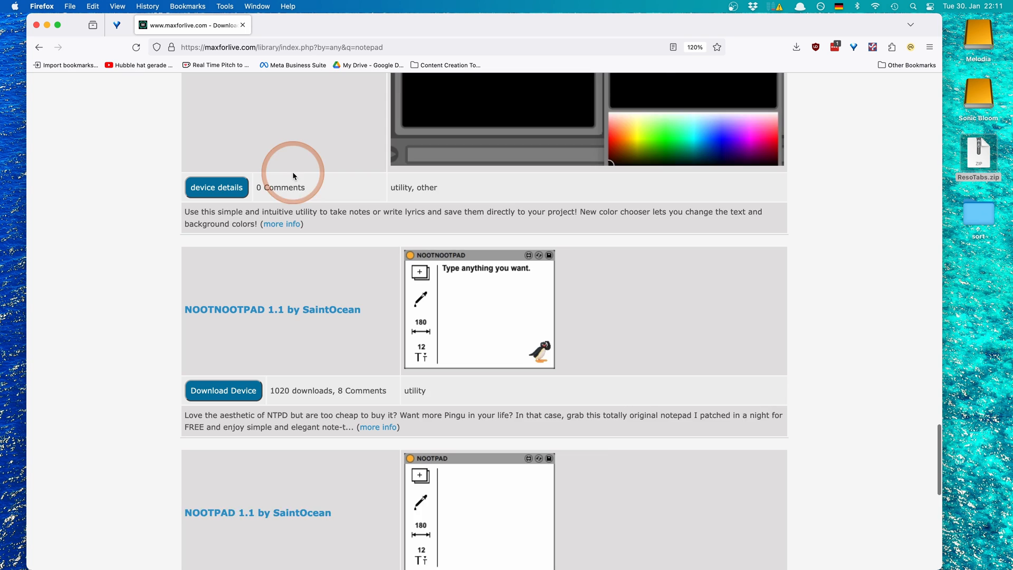